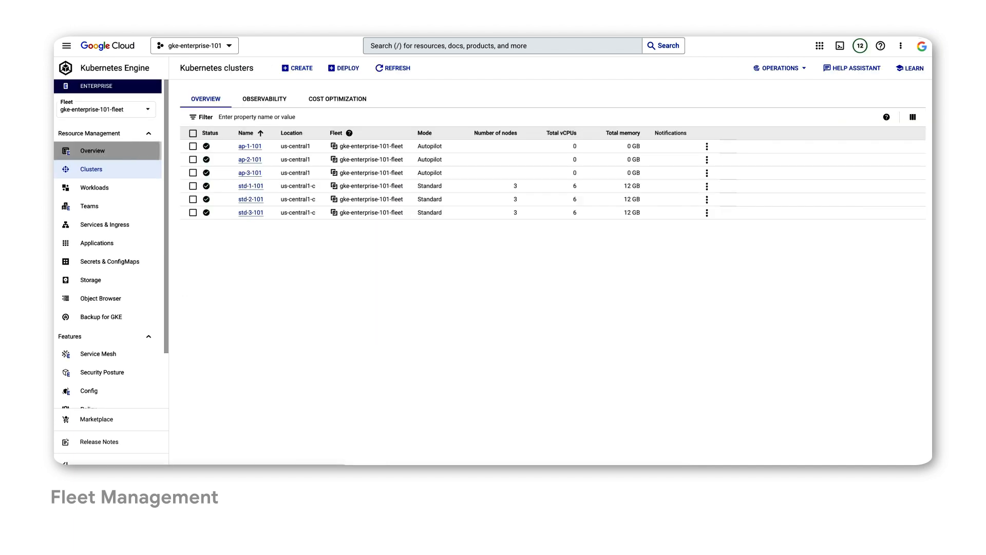
# - Review Fleet Overview cluster health and CPU, memory and disk utilization, then begin a team scope
pyautogui.click(91, 150)
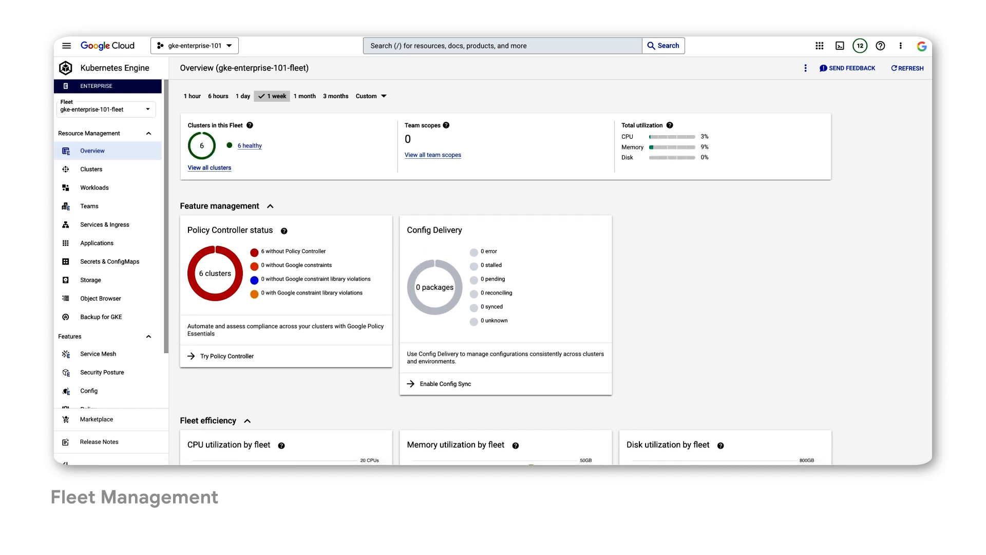
pyautogui.scroll(-3)
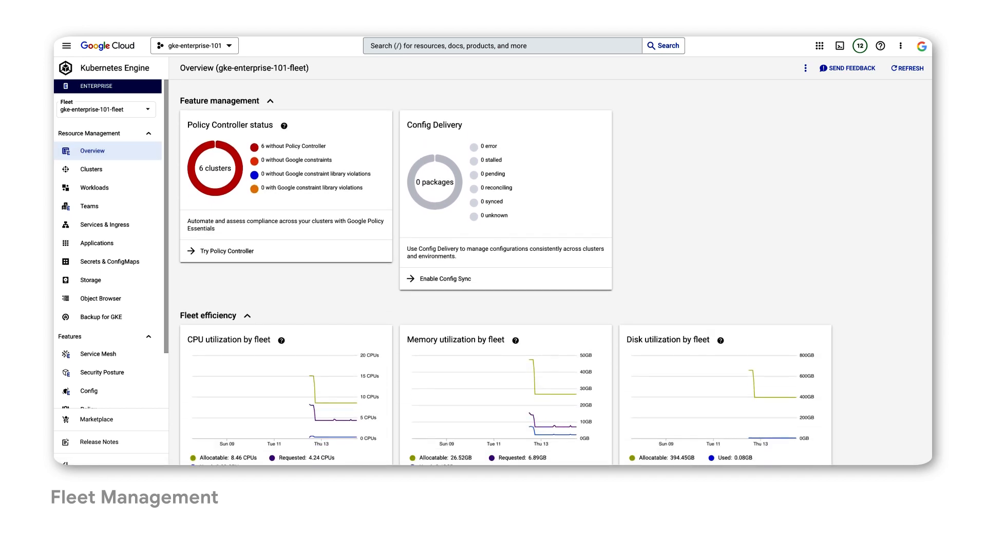
pyautogui.scroll(-3)
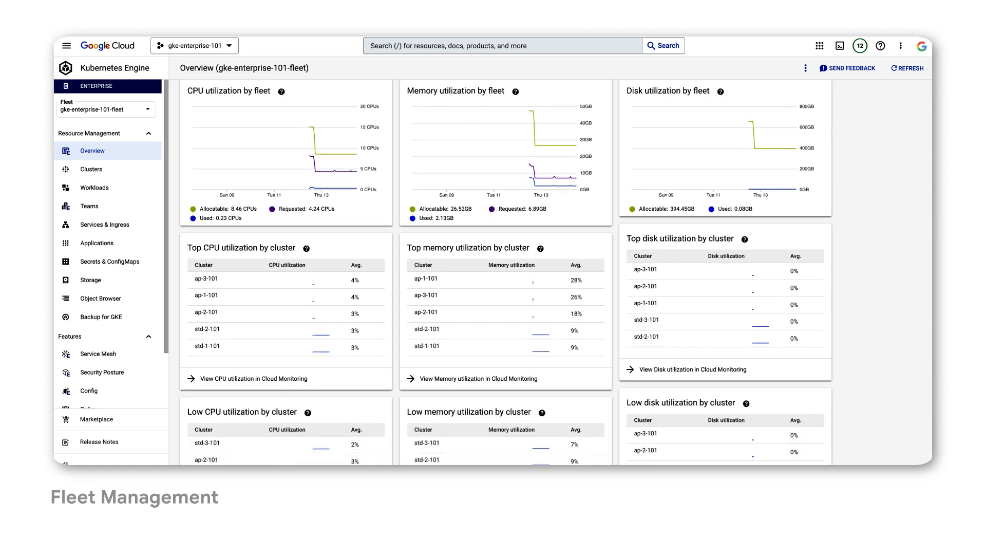
pyautogui.scroll(-3)
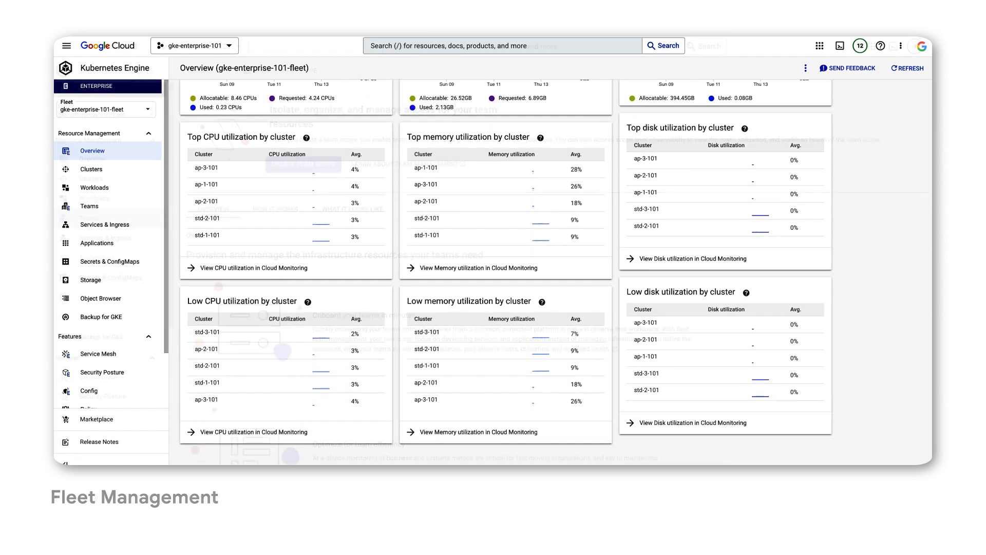
pyautogui.click(89, 218)
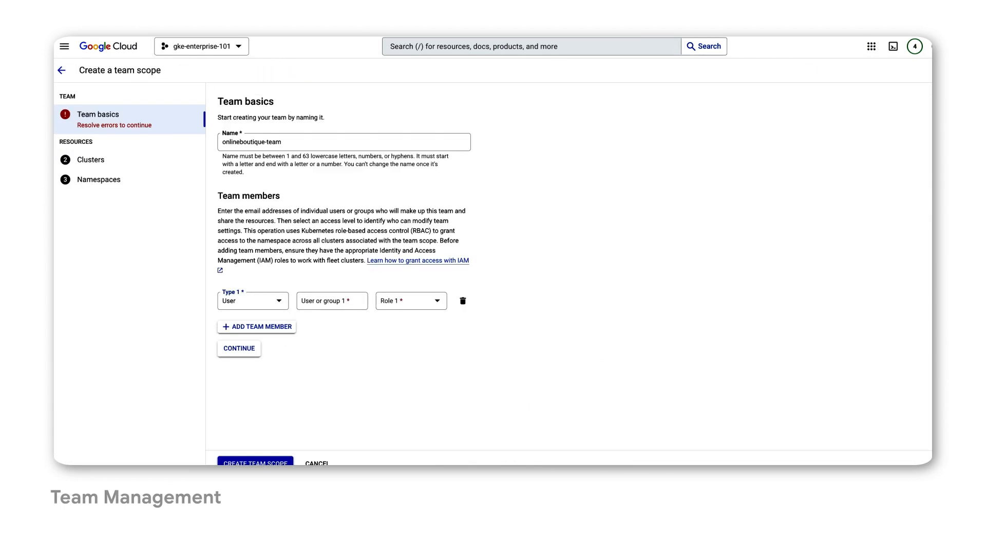
# - Add an admin@ user with the Admin role and a group with the Viewer role
pyautogui.write('admin@')
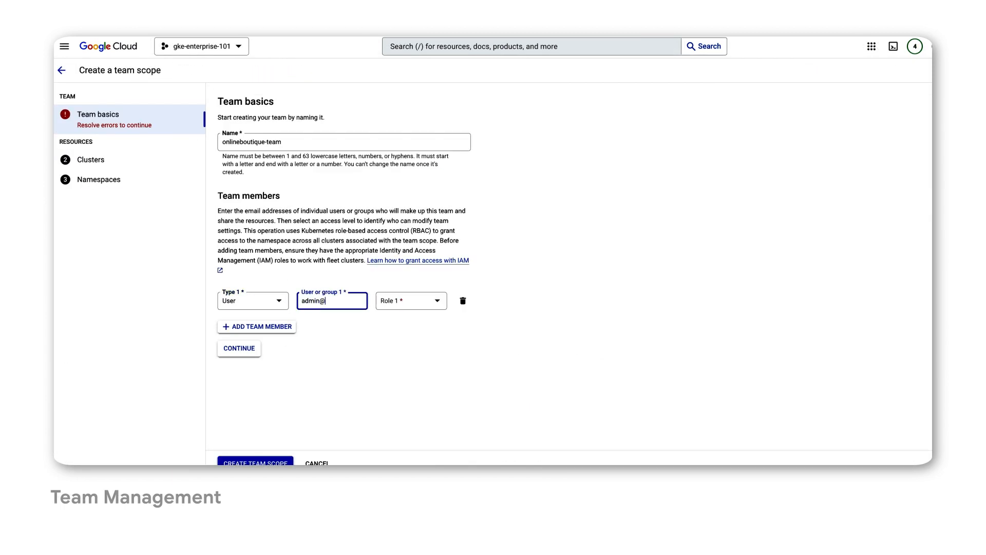
pyautogui.click(410, 300)
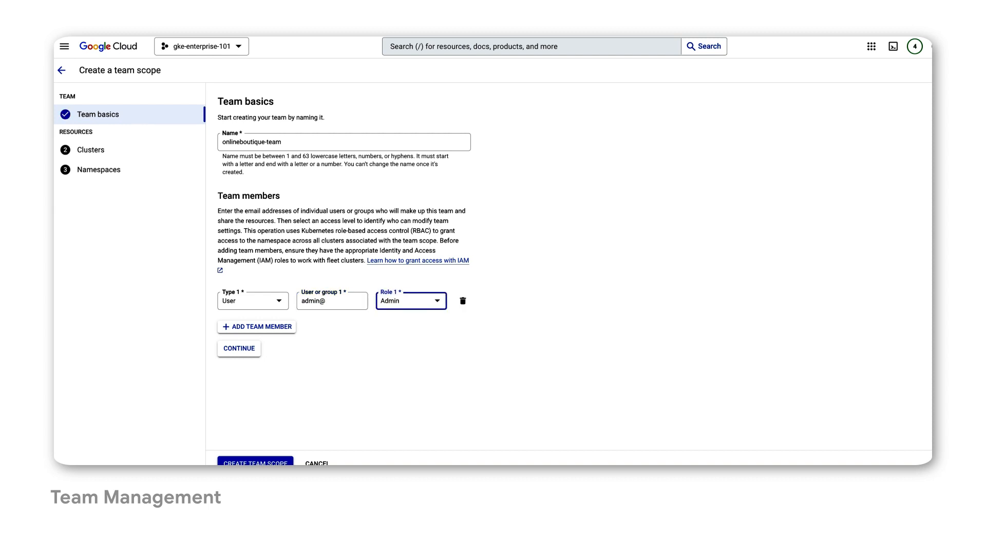
pyautogui.click(257, 327)
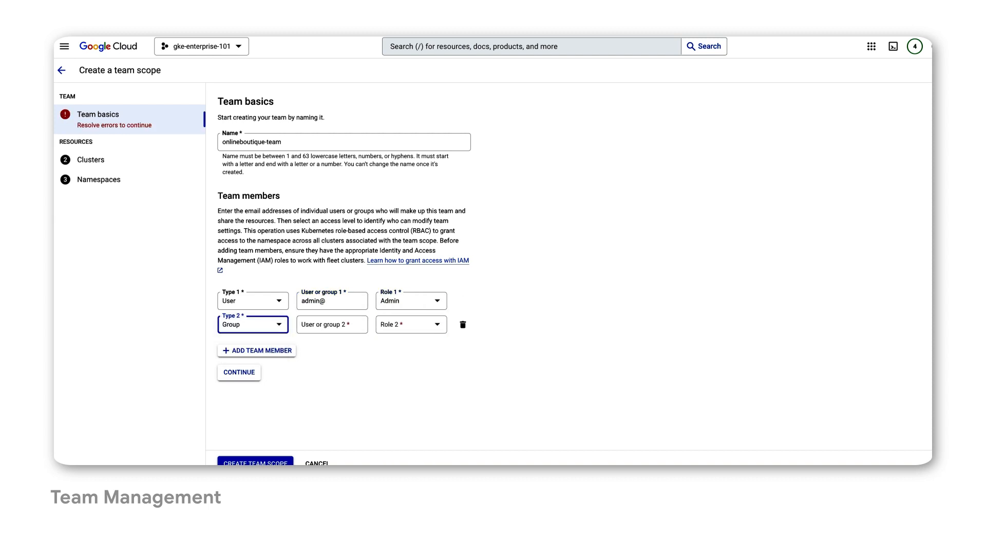
pyautogui.write('grou')
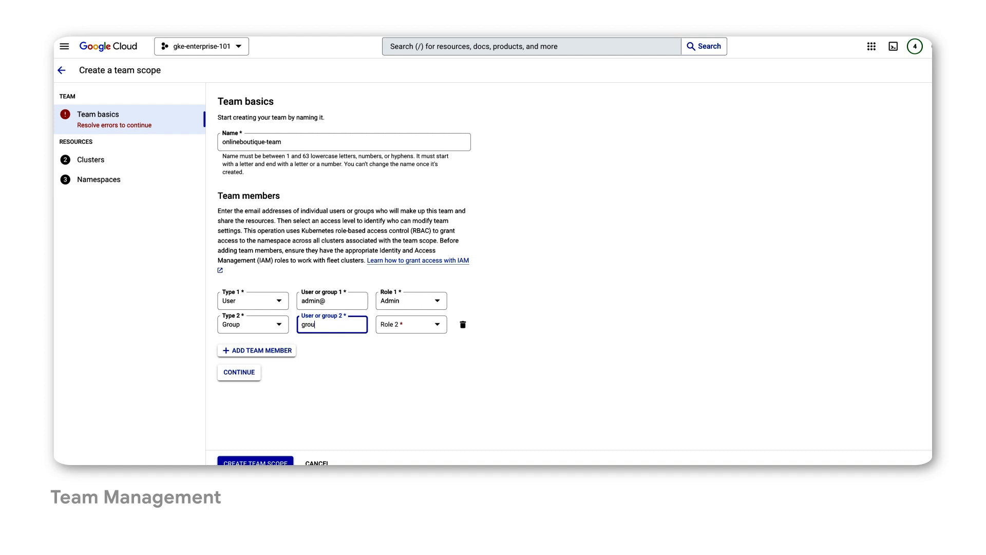
pyautogui.click(410, 324)
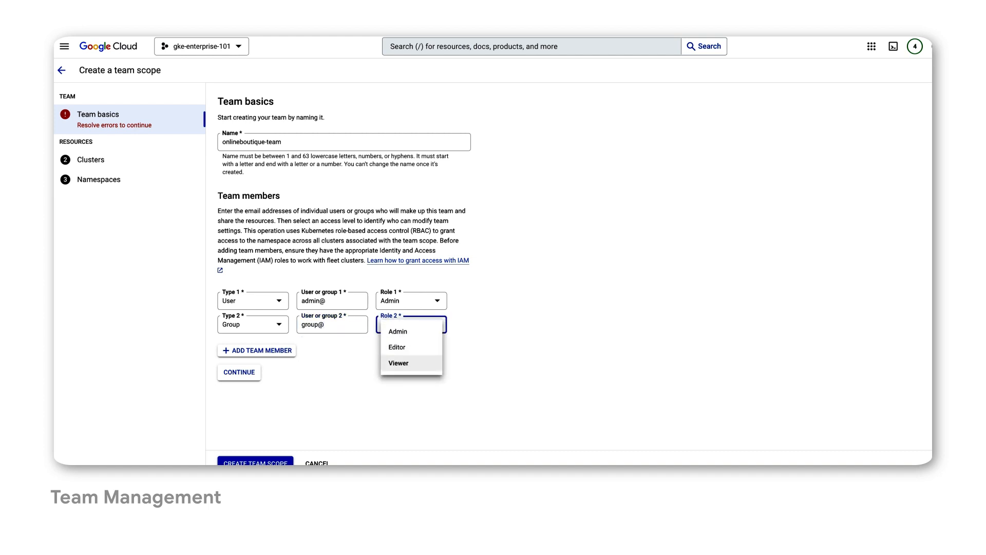
pyautogui.click(398, 363)
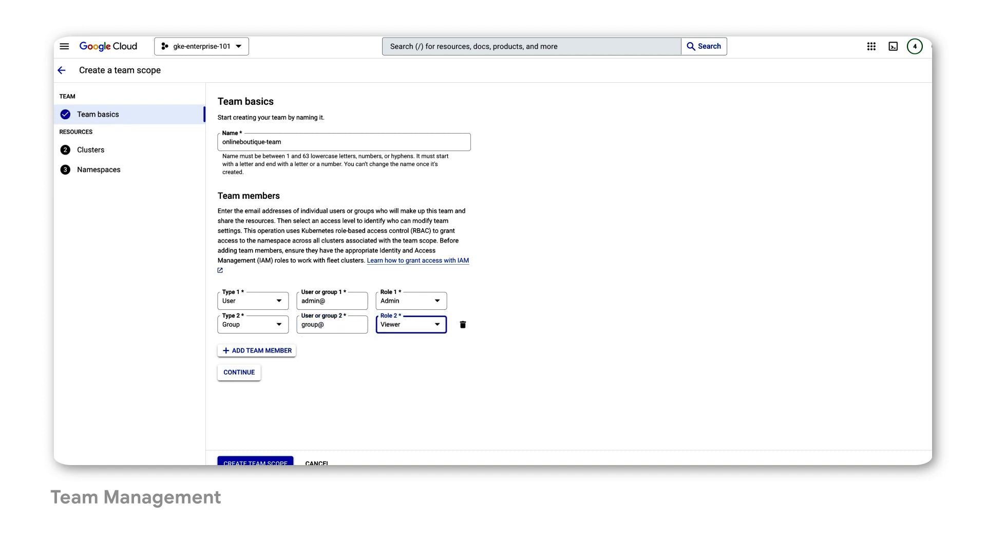
# - Assign clusters ap-1-101, ap-2-101 and ap-3-101, then start naming the team's namespace
pyautogui.click(90, 149)
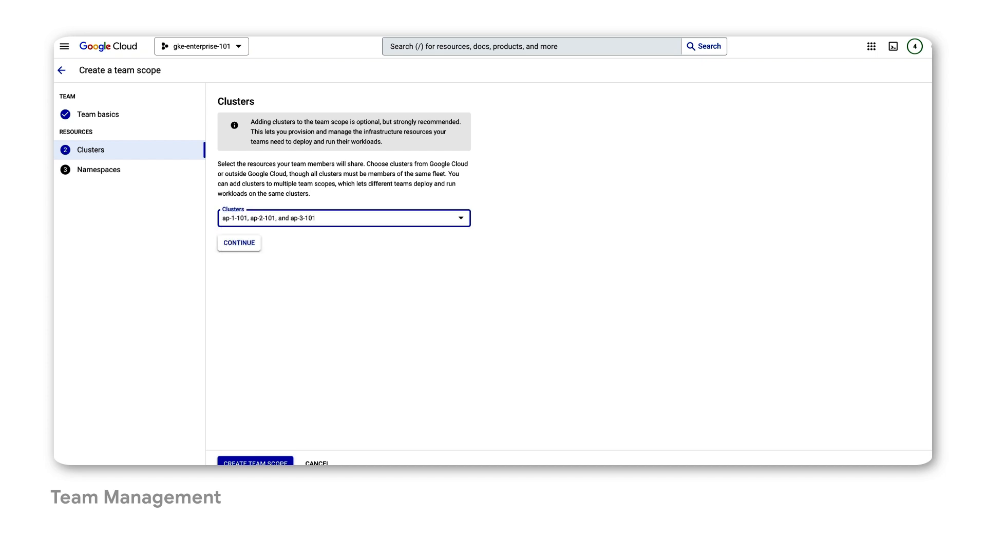
pyautogui.click(238, 243)
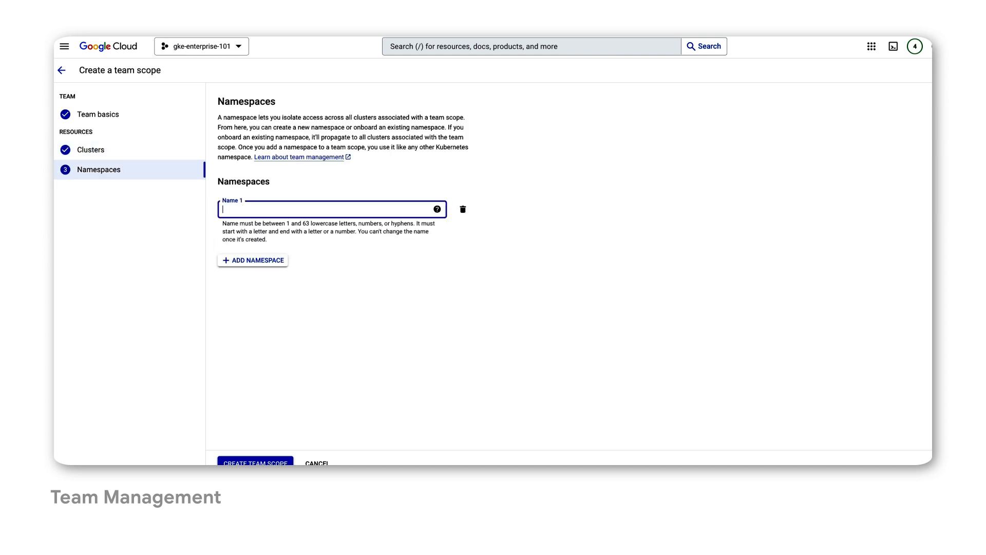
pyautogui.click(255, 463)
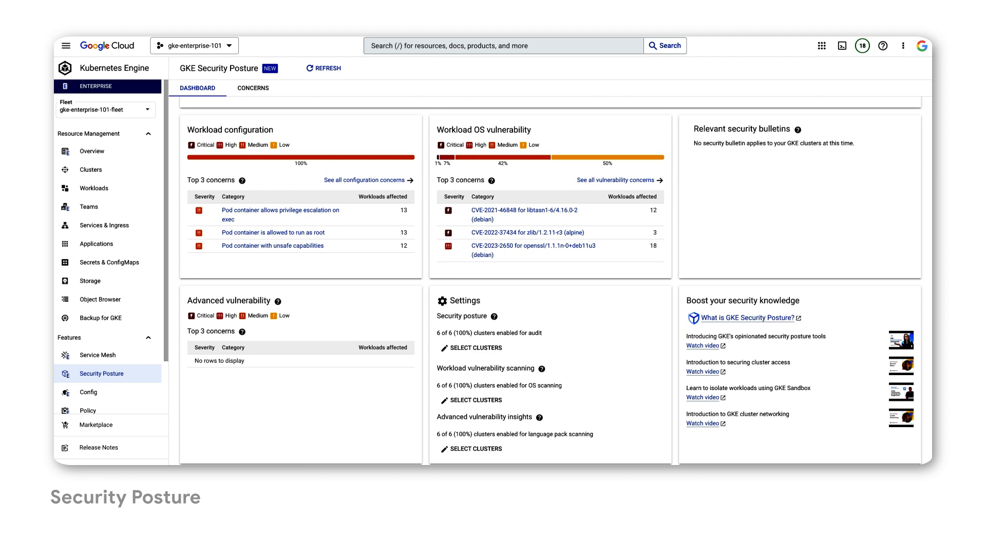
pyautogui.moveTo(471, 449)
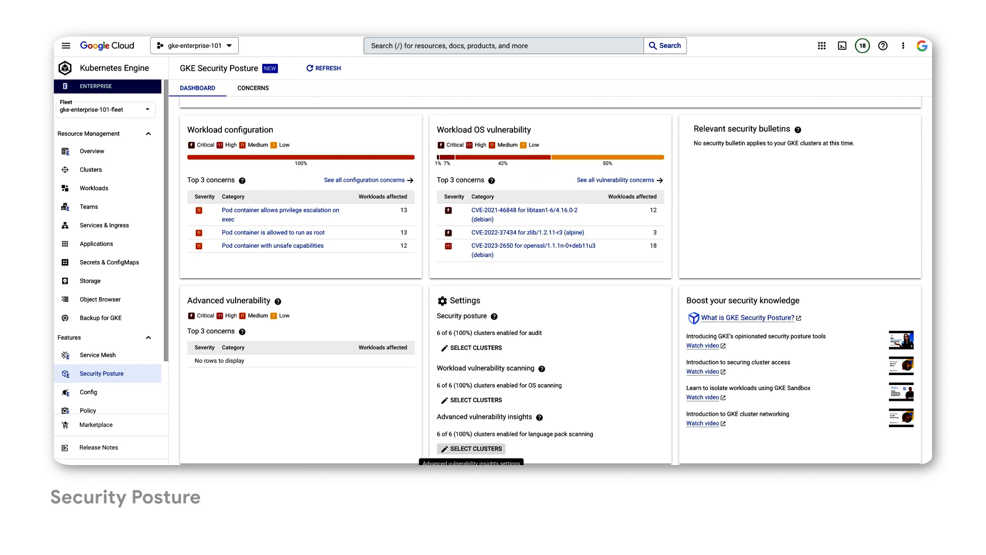
# - Review the Advanced vulnerability insights cluster selection panel, then close it
pyautogui.click(472, 448)
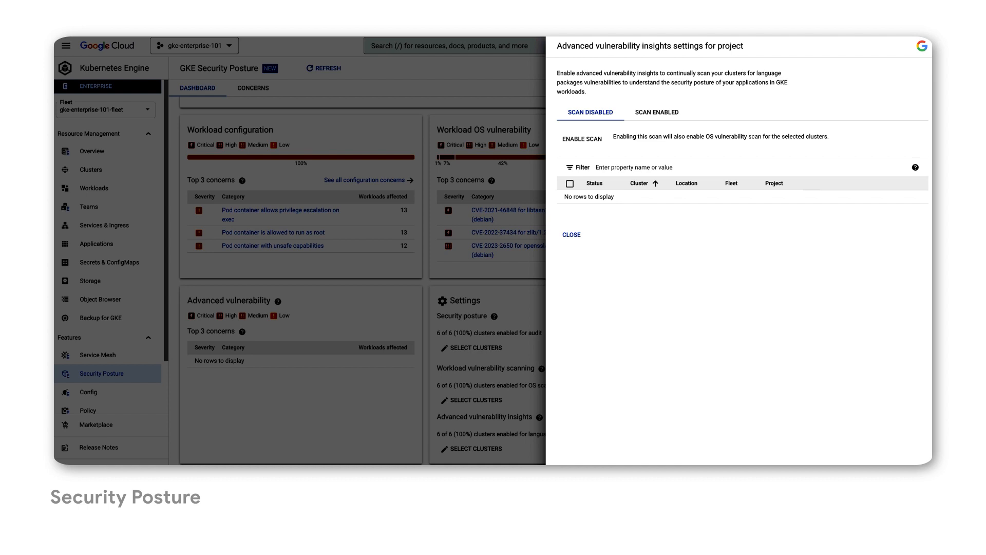
pyautogui.click(657, 112)
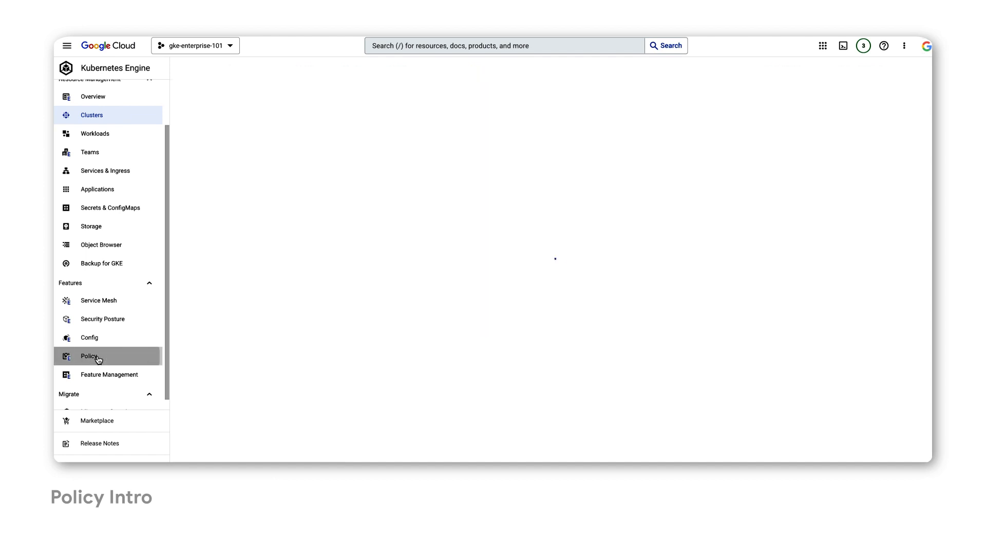
# - Open the Policy dashboard, dismiss the Policy Controller banner, and scroll through compliance results
pyautogui.click(89, 356)
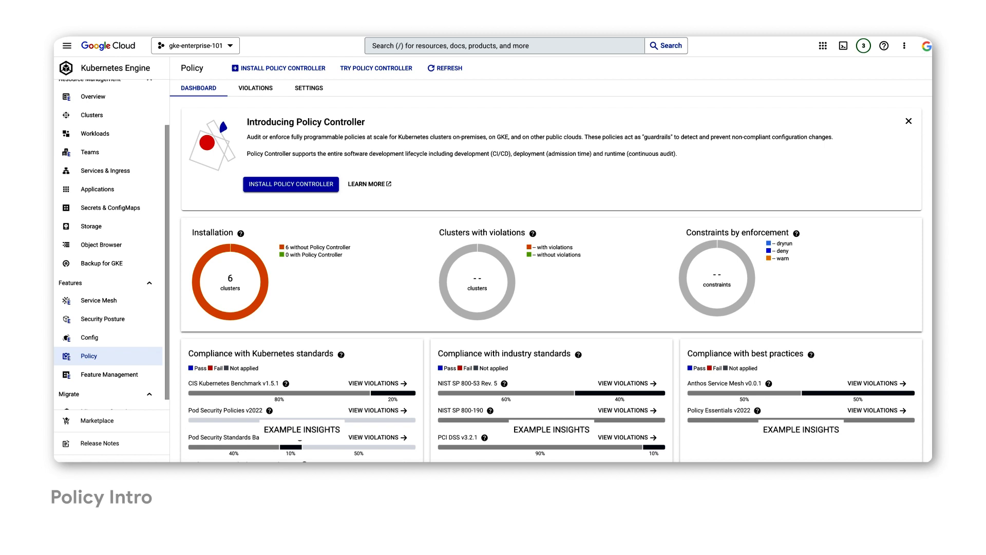
pyautogui.click(908, 120)
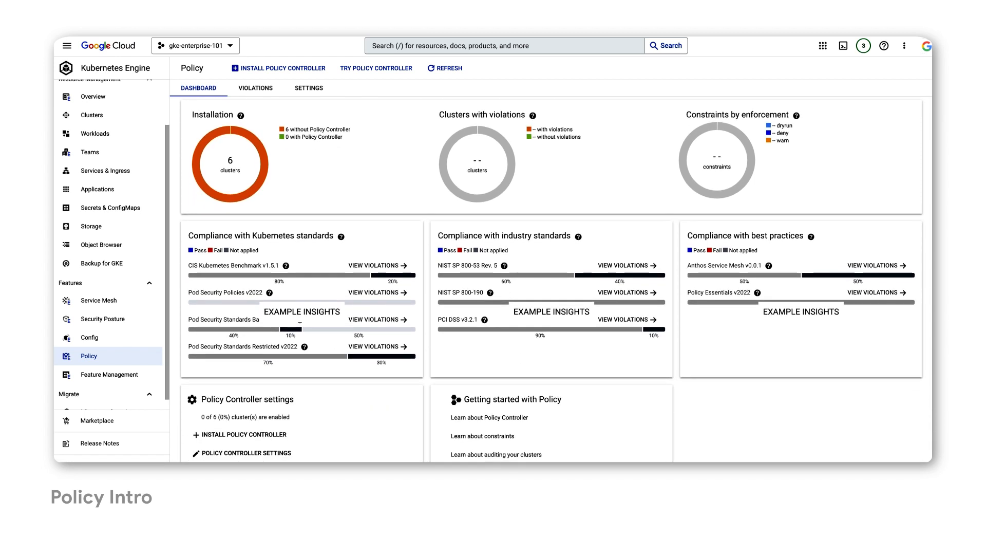
pyautogui.scroll(-3)
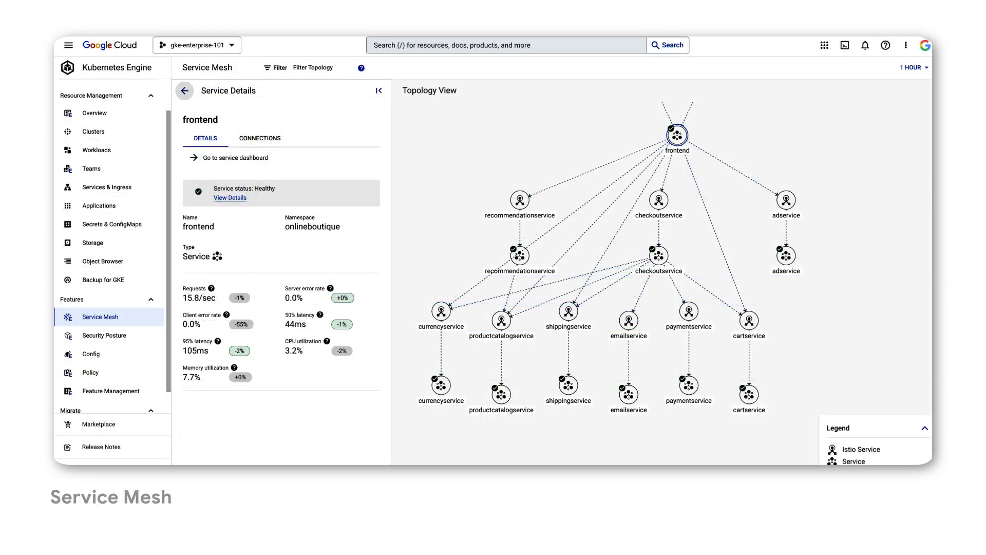
# - Inspect the checkoutservice health and traffic dashboard, then go to the fleet's clusters list
pyautogui.click(184, 90)
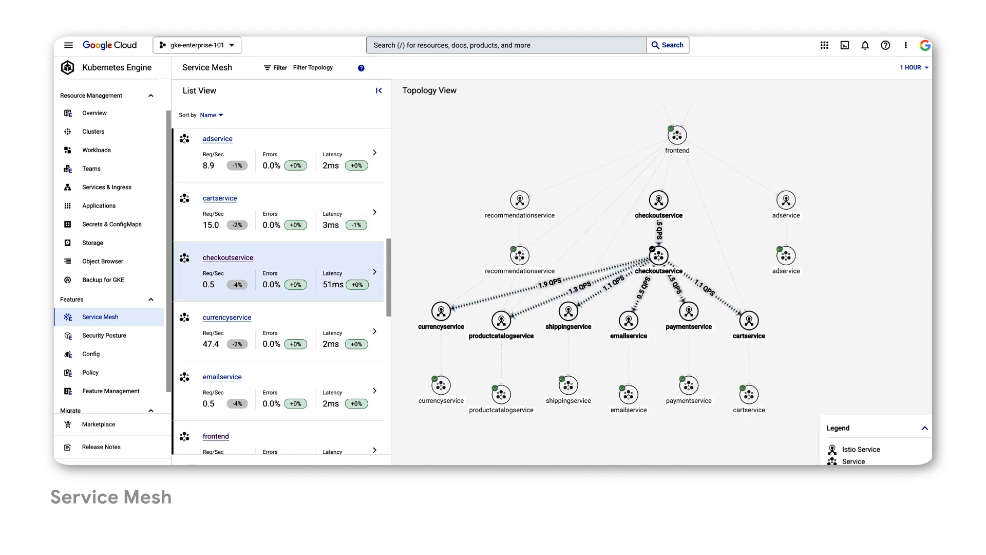
pyautogui.click(228, 258)
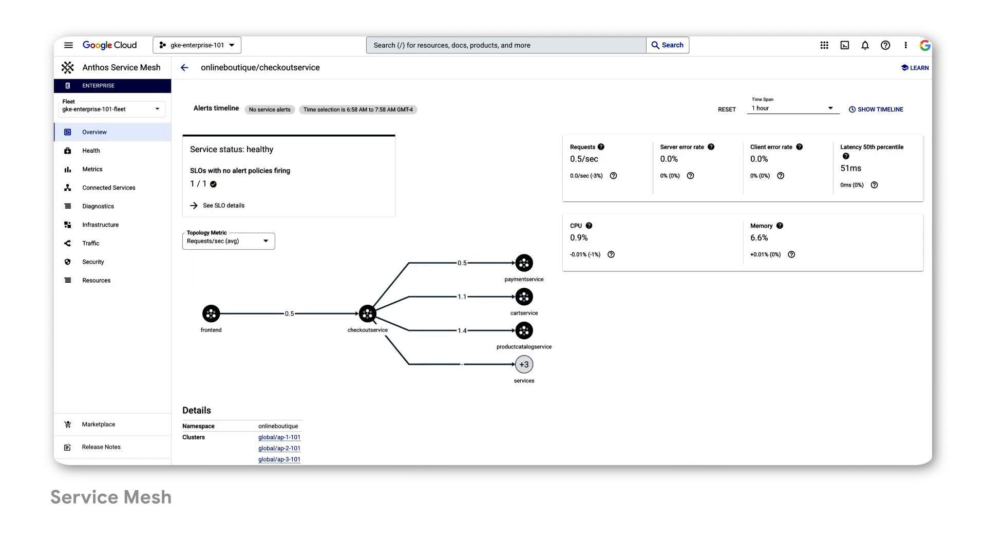
pyautogui.click(93, 262)
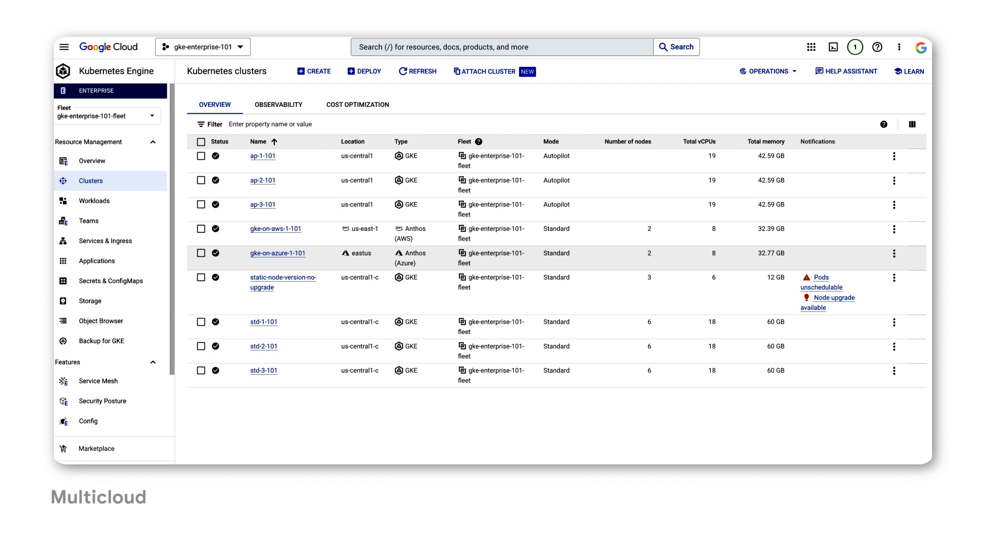
# - Review the multicloud clusters list and open the Policy page under Features
pyautogui.scroll(-3)
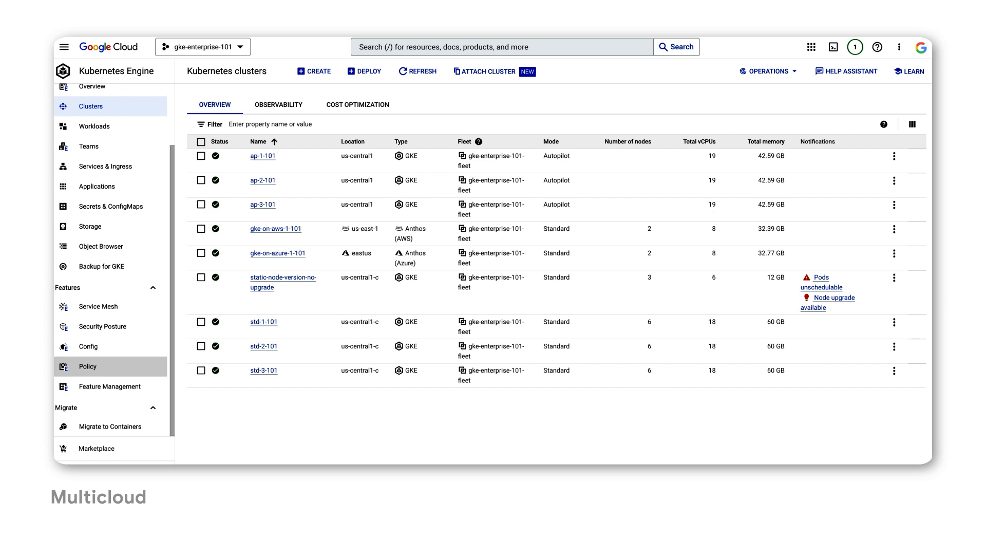
pyautogui.click(87, 367)
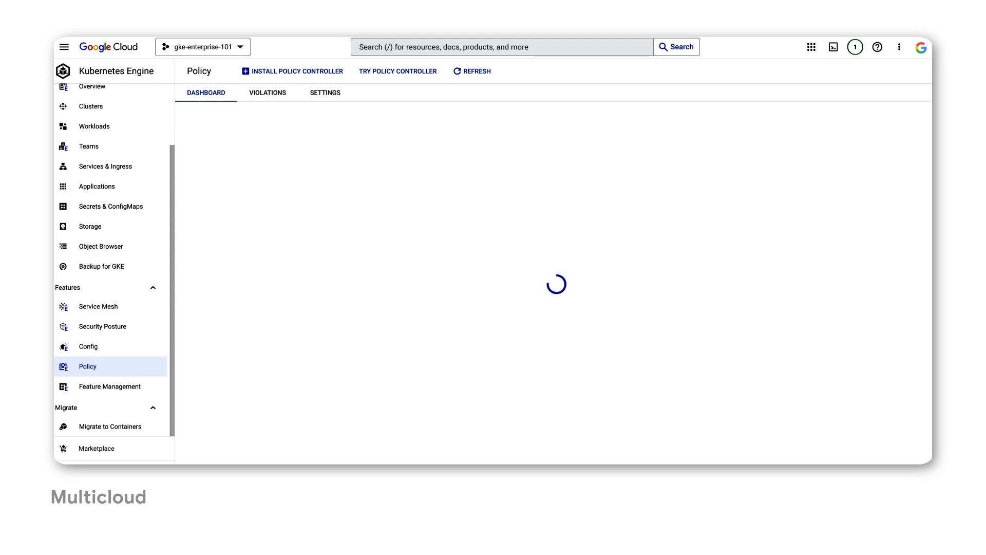
# - Filter violations to the AWS and Azure clusters and view psp-v2022-psp-pods-allowed-user-ranges affected resources
pyautogui.click(267, 93)
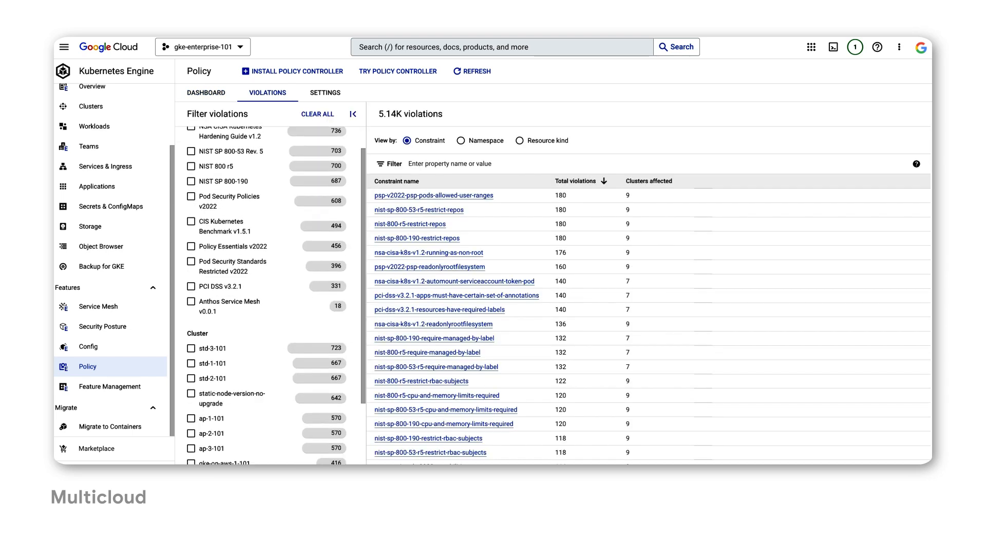
pyautogui.scroll(-3)
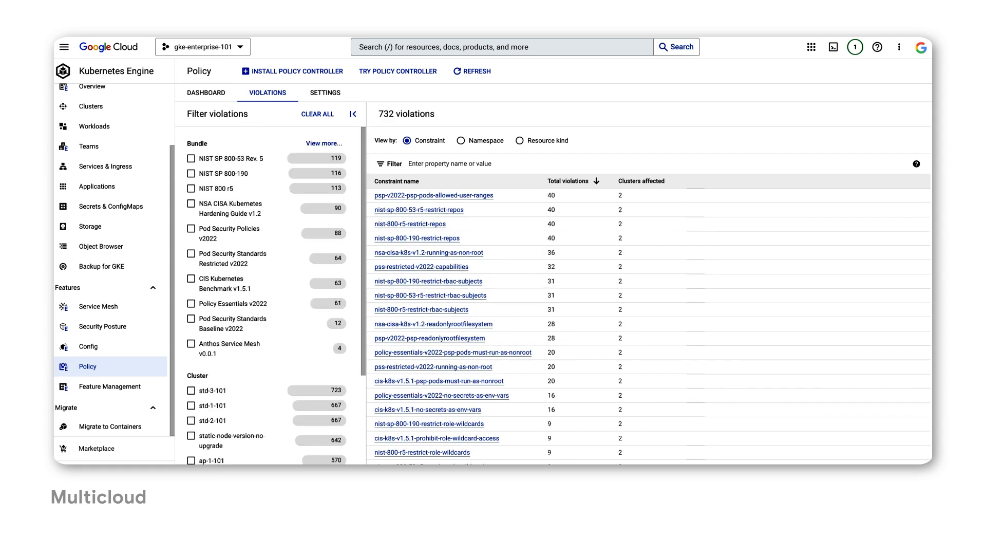
pyautogui.click(433, 195)
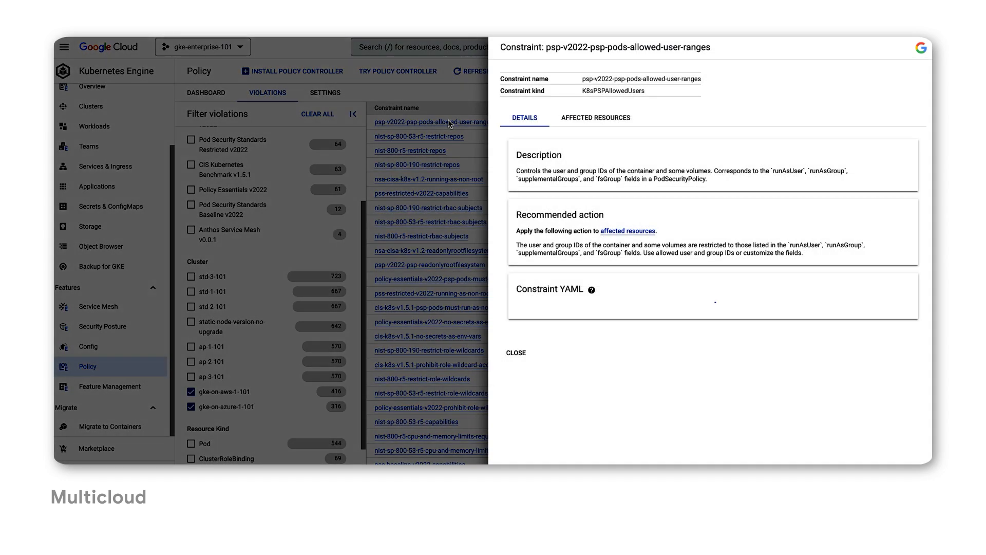
pyautogui.click(595, 118)
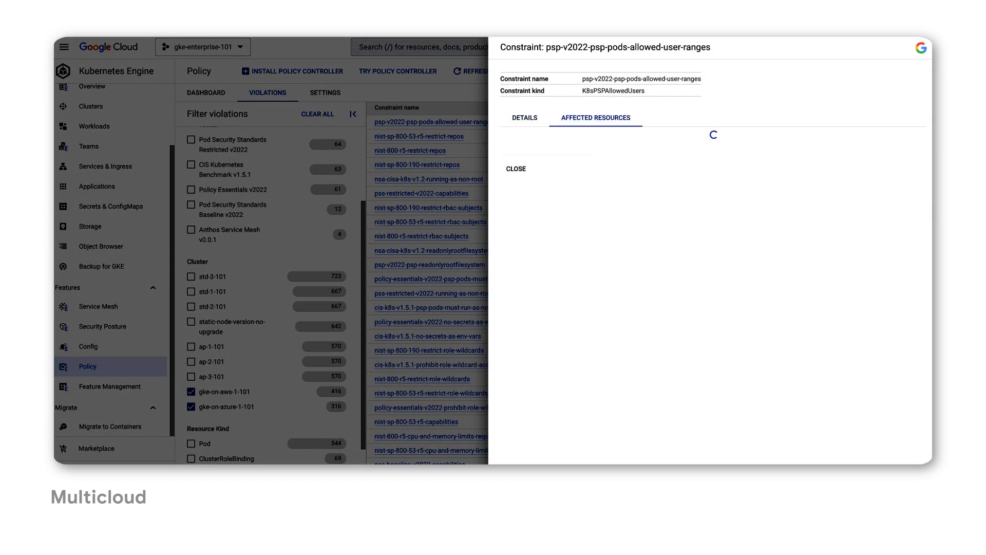